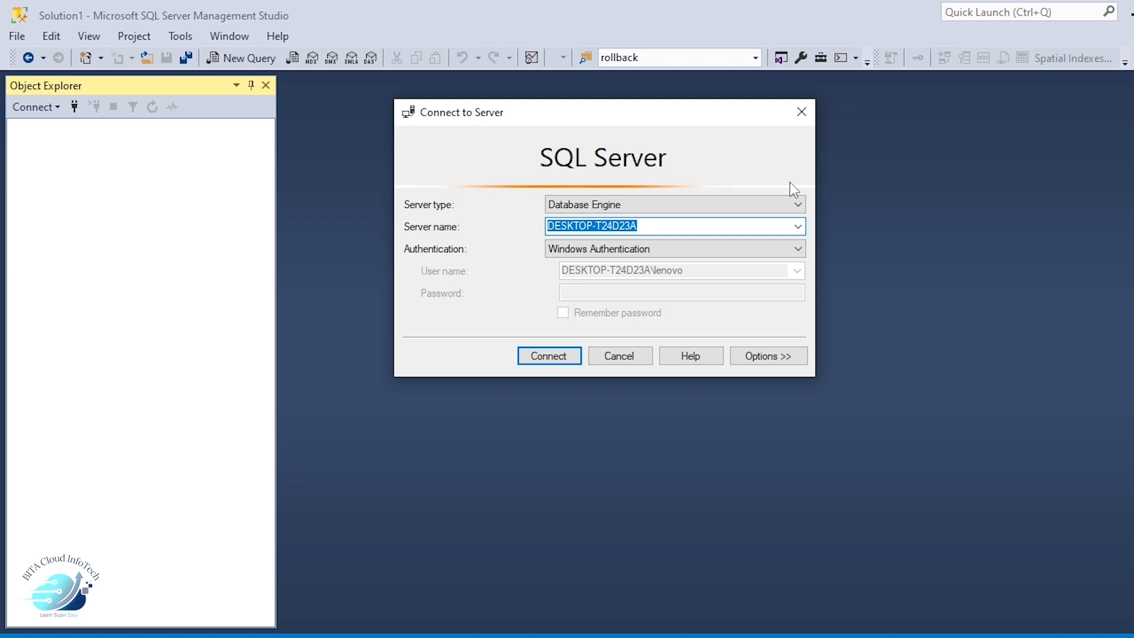
mouse_move(619, 94)
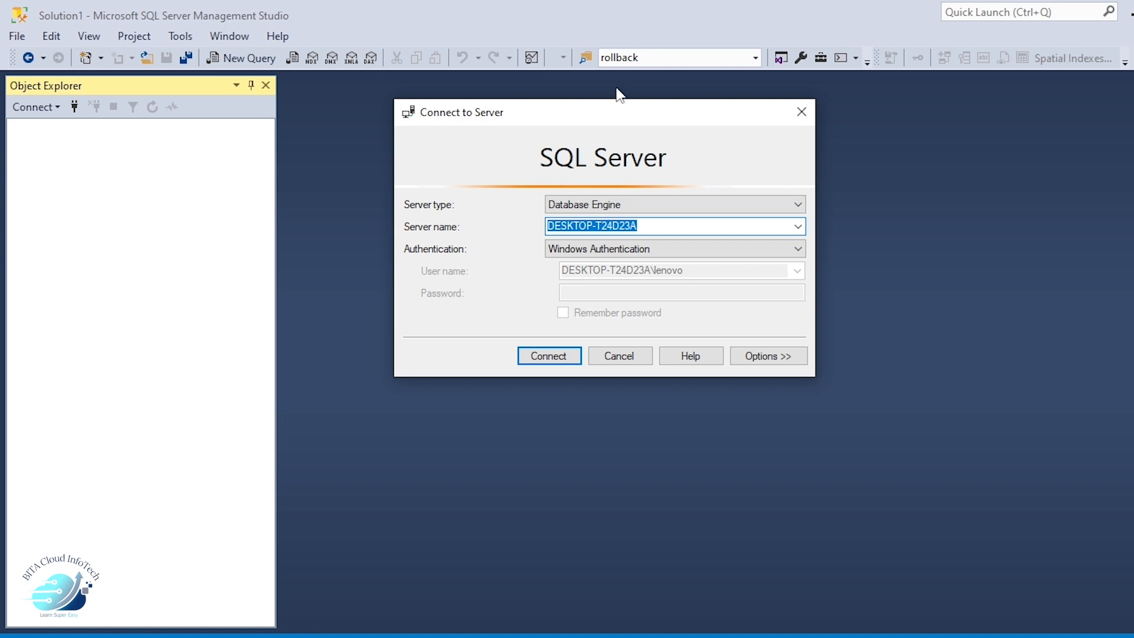
mouse_move(757, 173)
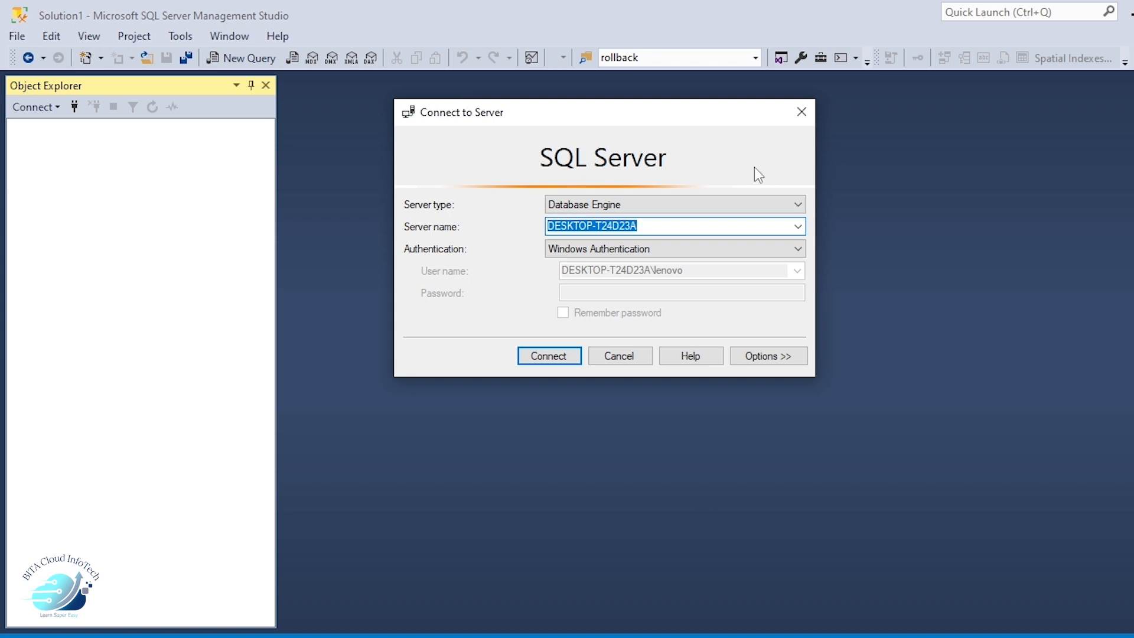
- Connect to the local Database Engine using Windows Authentication
left_click(548, 355)
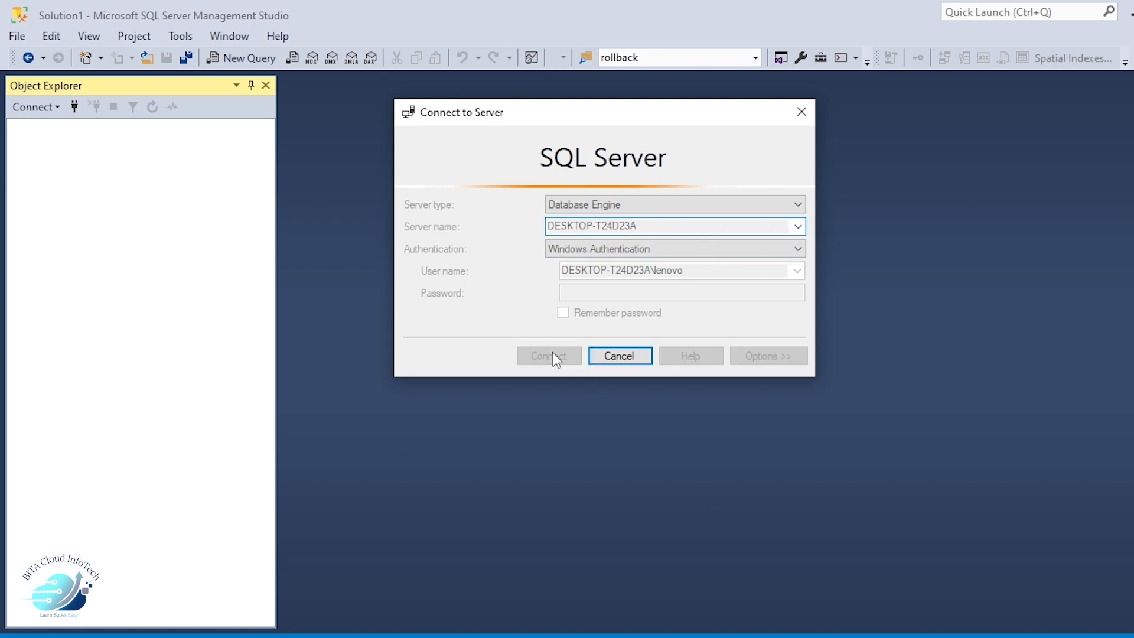
left_click(548, 355)
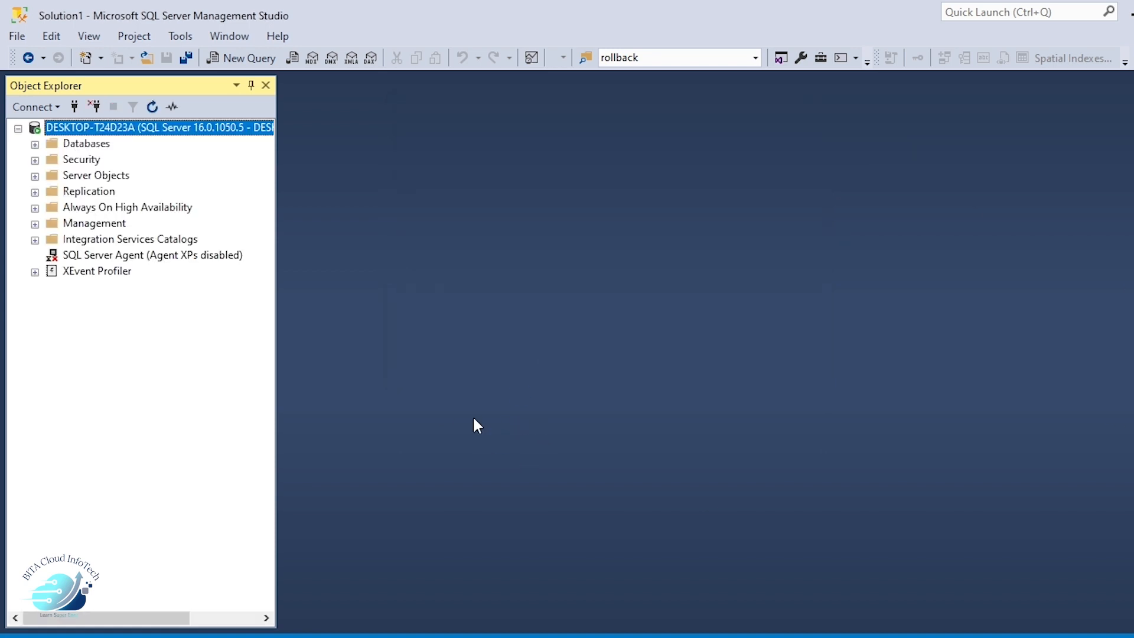
- Choose Restore Database from the Databases folder's context menu
left_click(86, 143)
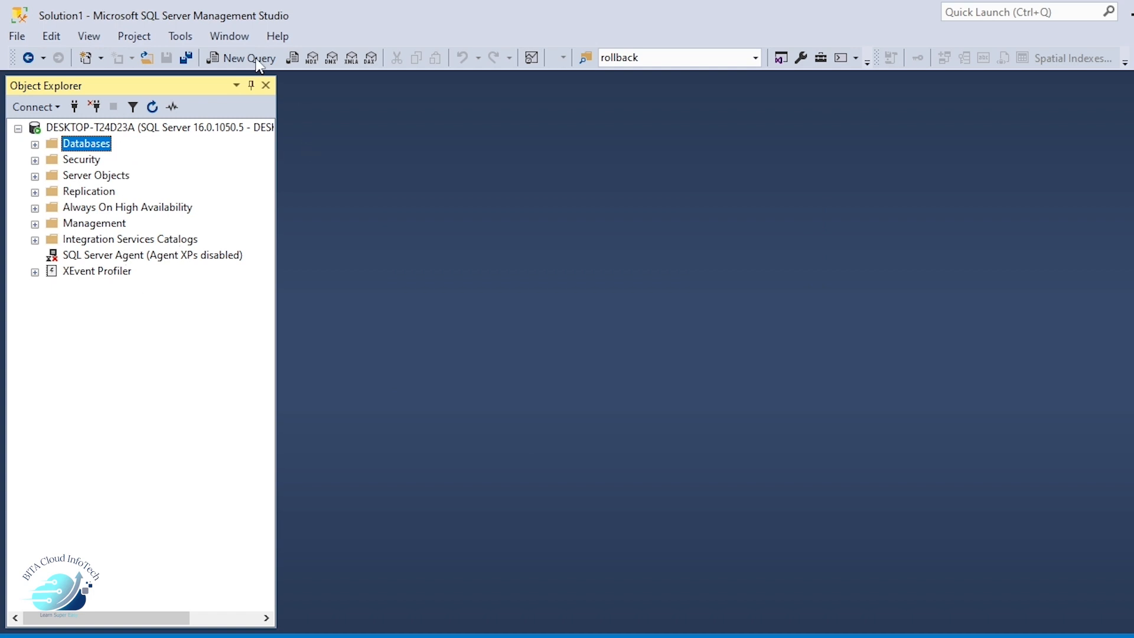
mouse_move(152, 142)
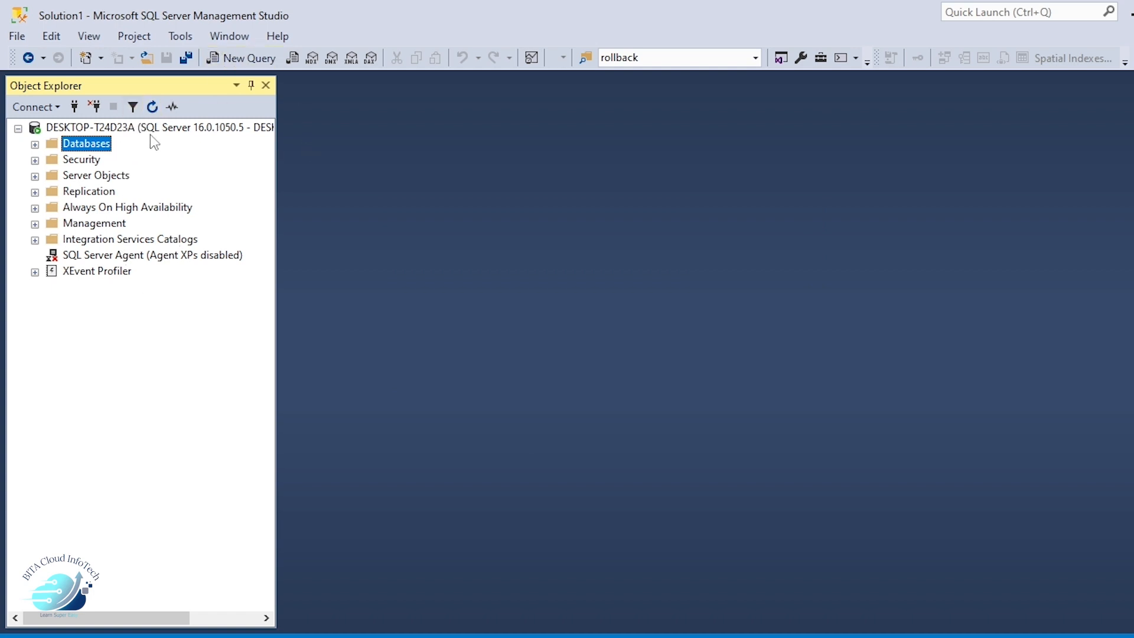
right_click(86, 143)
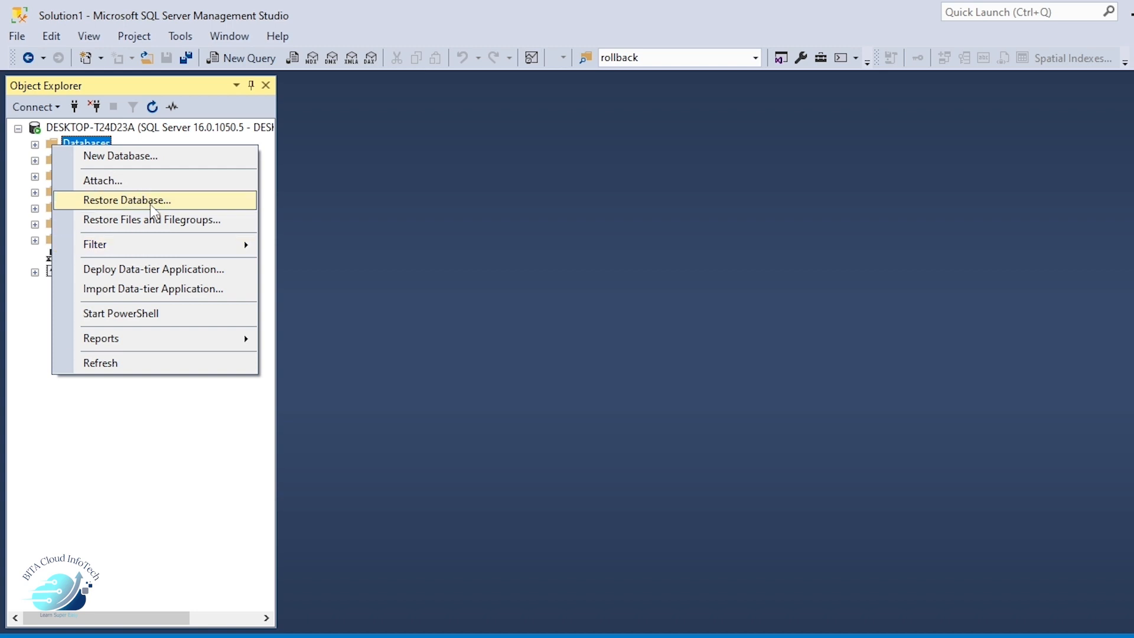
mouse_move(201, 211)
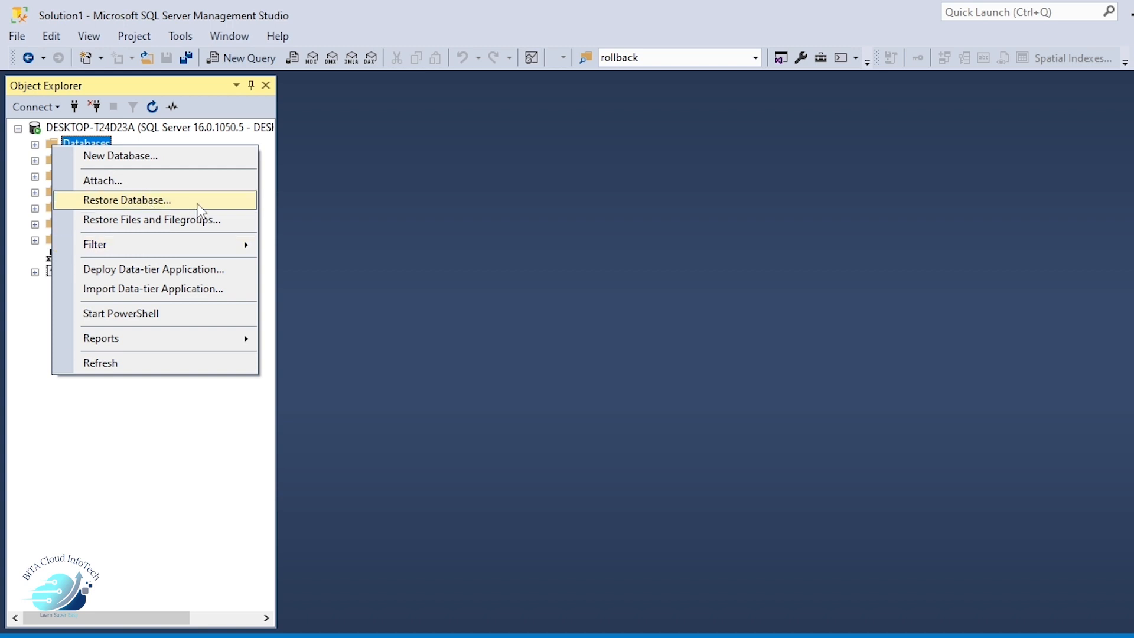
left_click(127, 201)
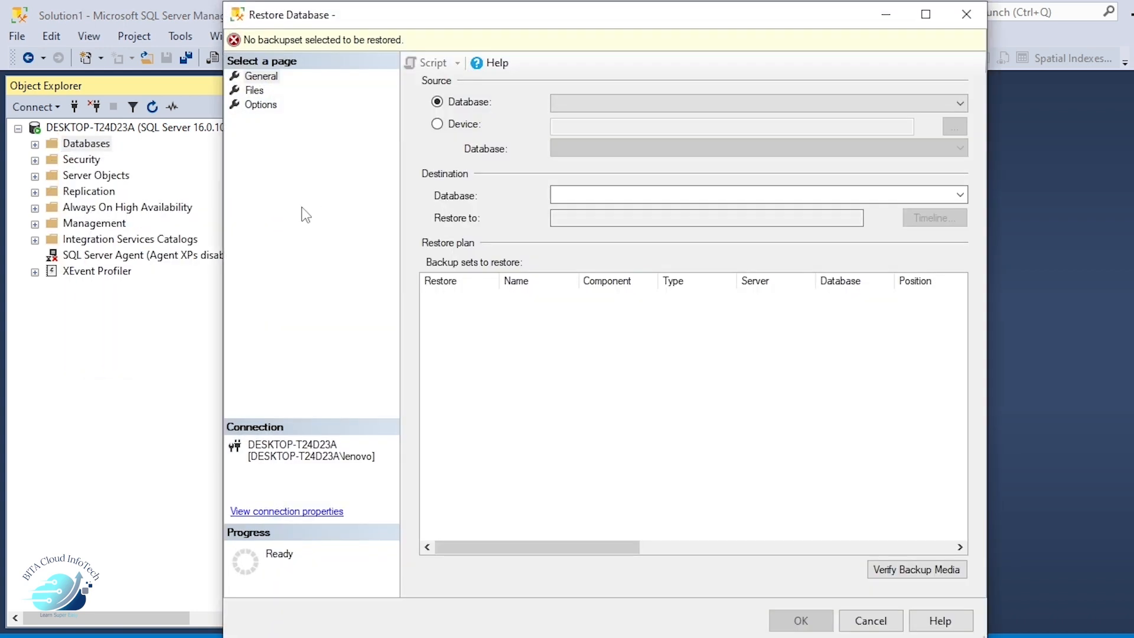
- Restore F:\TSQL2012.bak from device as database TSQL2015 and dismiss the success message
left_click(954, 126)
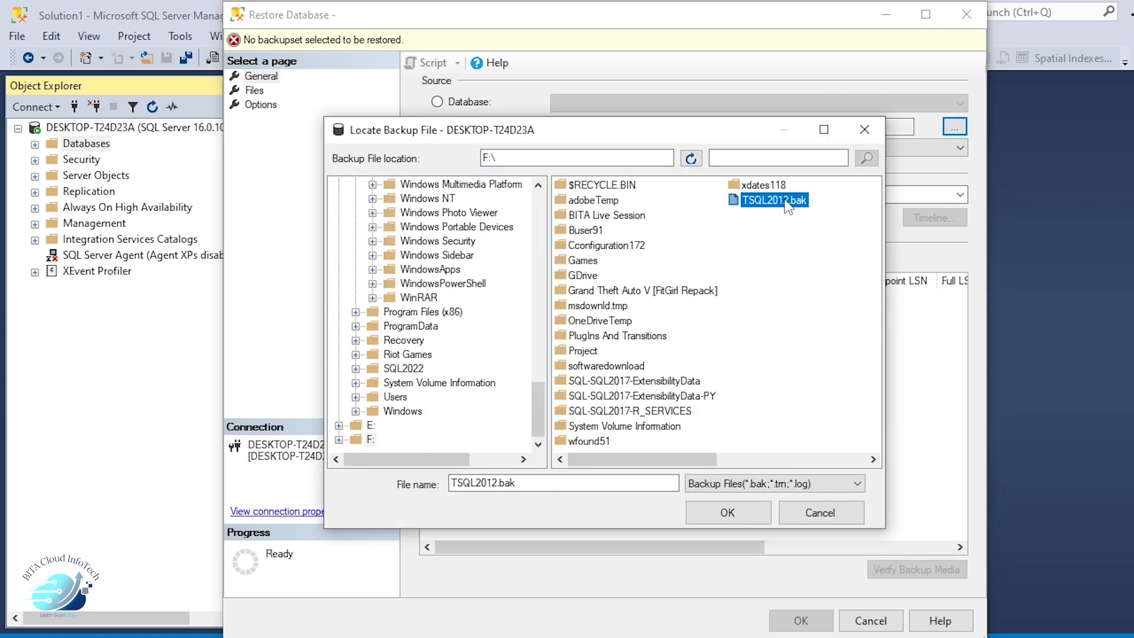
left_click(726, 512)
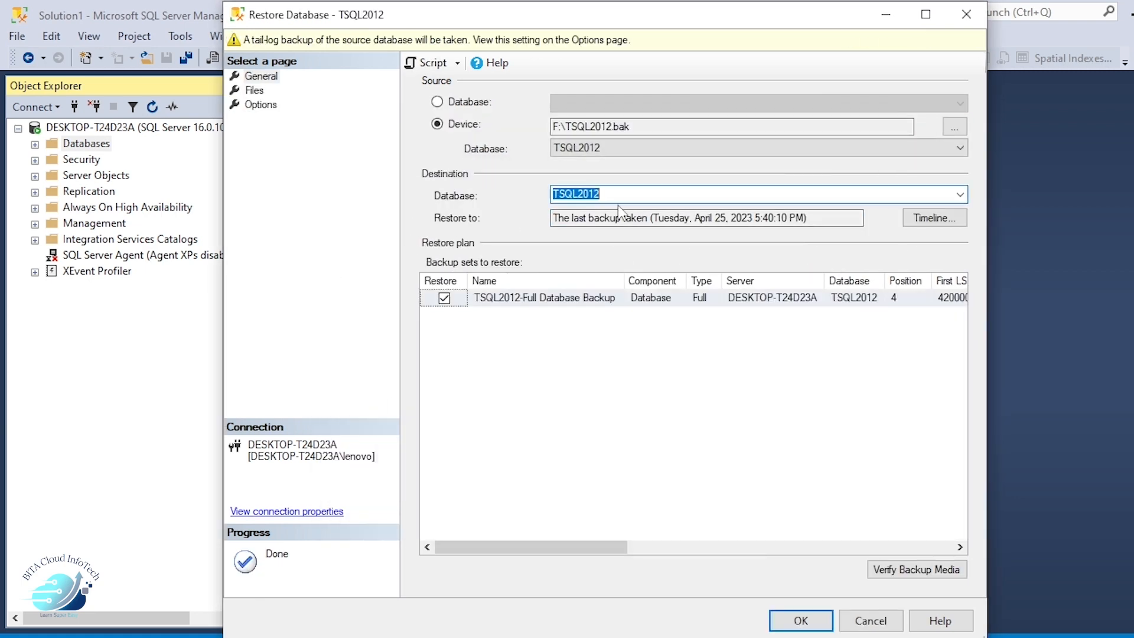
left_click(800, 621)
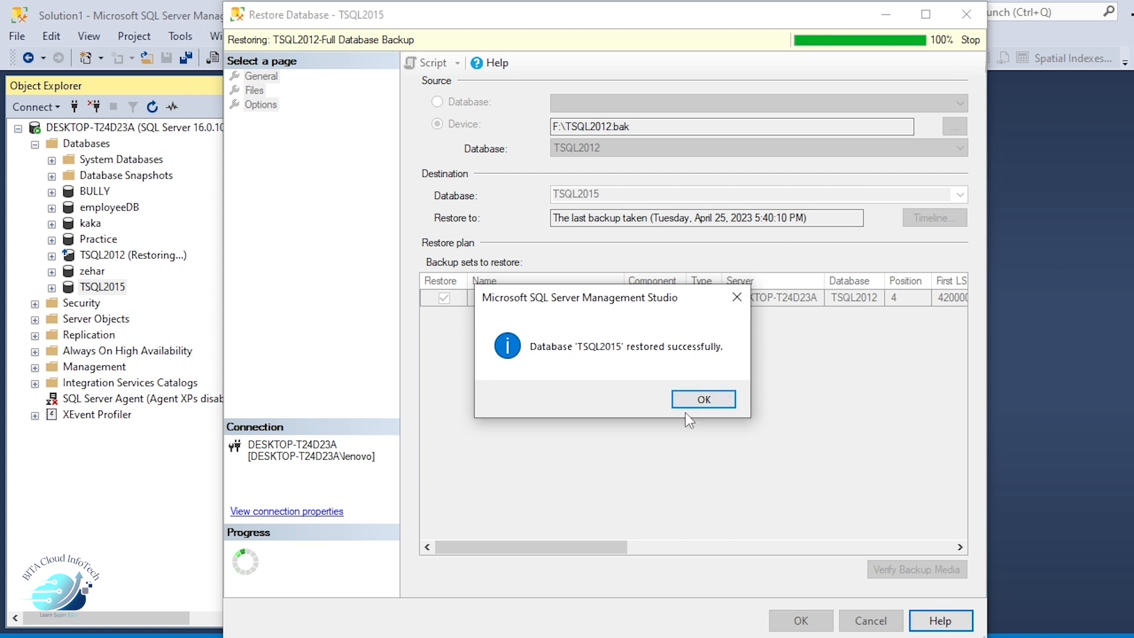
left_click(702, 399)
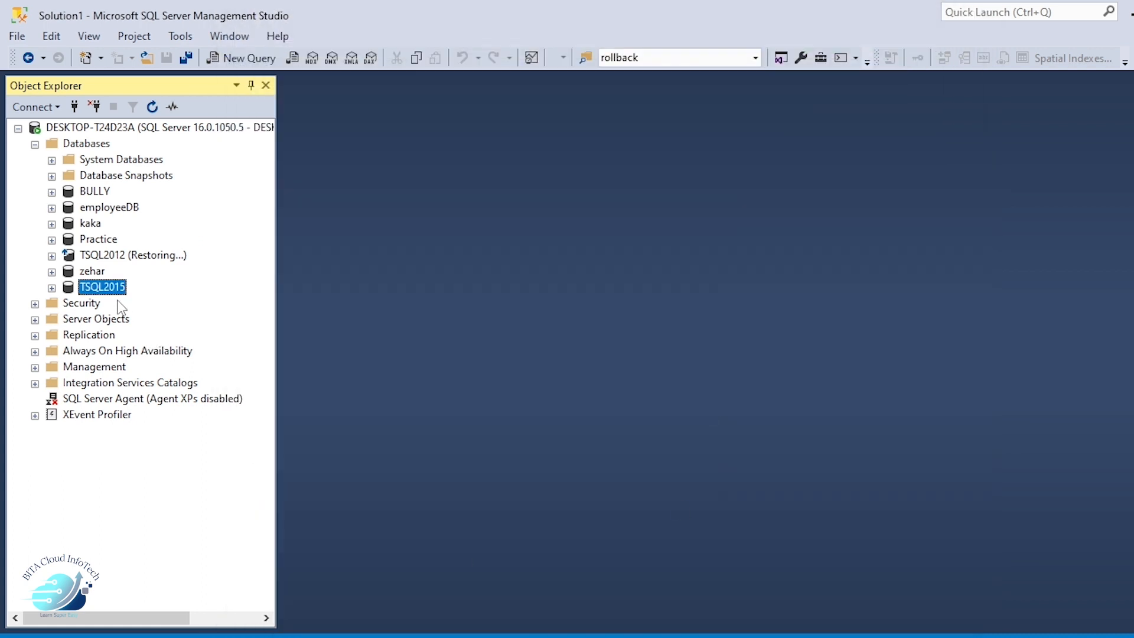
mouse_move(134, 283)
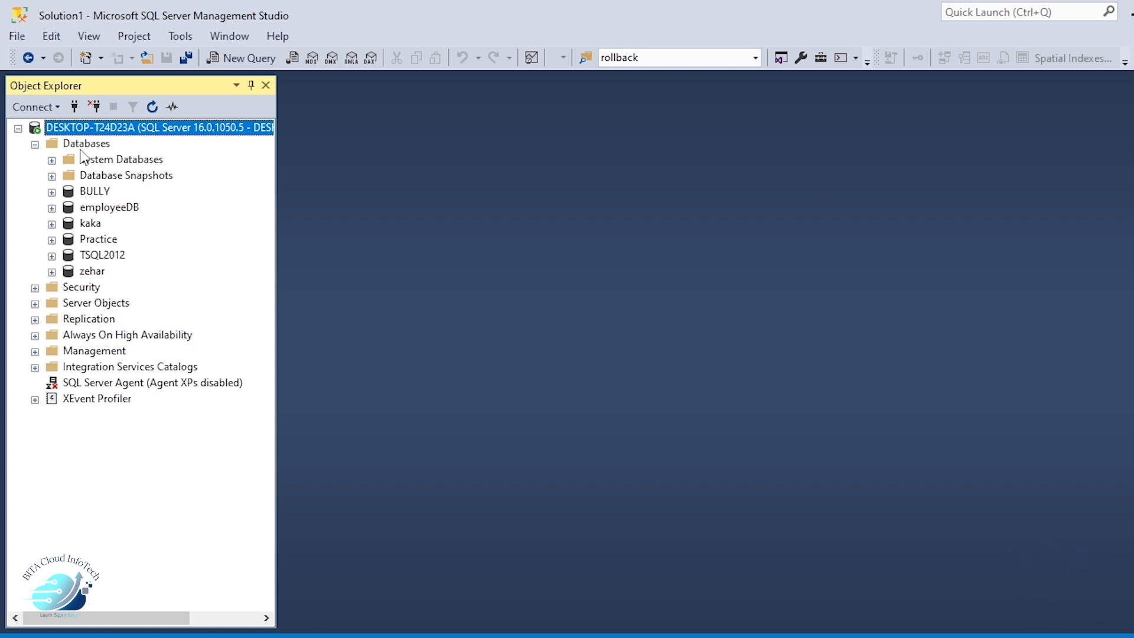
- Choose Tasks > Back Up for TSQL2012, keeping a full backup to F:\TSQL2012.bak
left_click(102, 256)
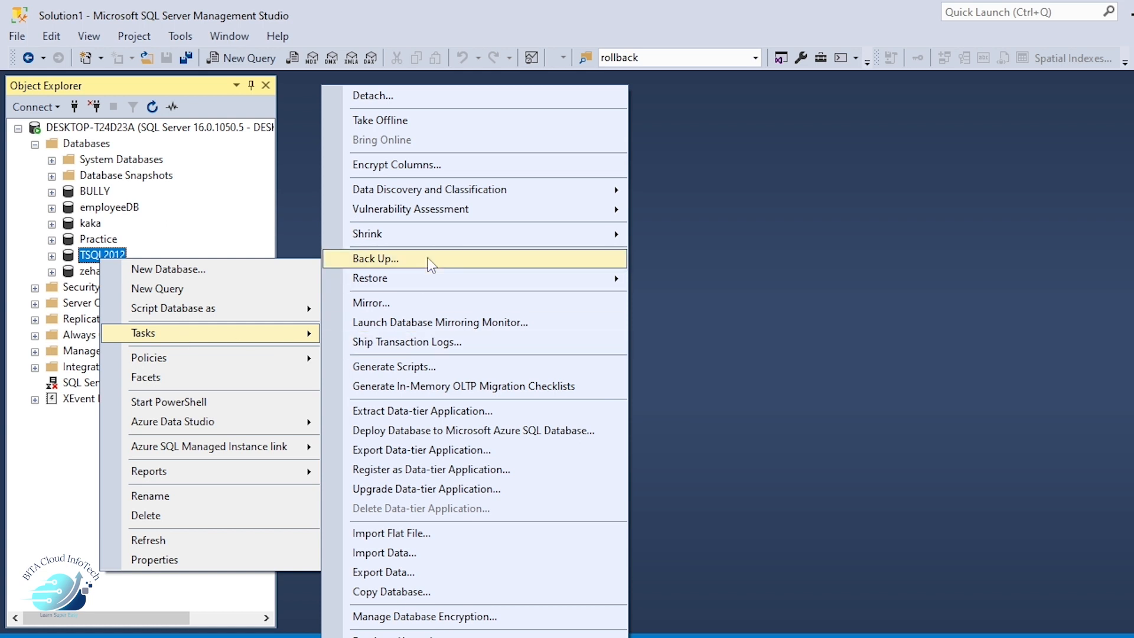
left_click(375, 258)
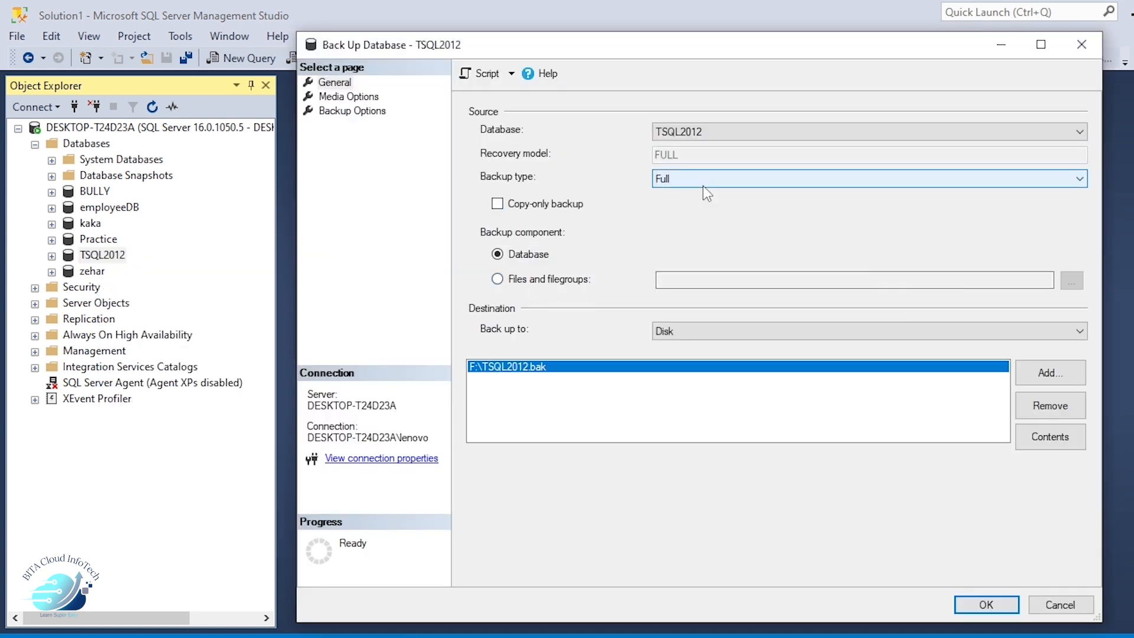